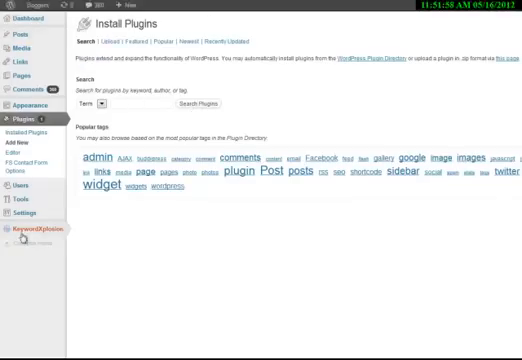
Go to Keyword Xplosion settings and select part of the Default redirect URL for replacement.
{"action": "left_click", "coordinate": [36, 232]}
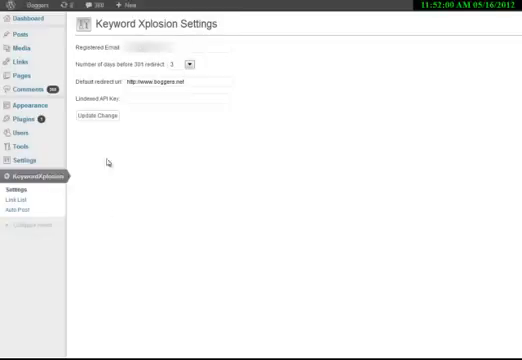
{"action": "double_click", "coordinate": [160, 80]}
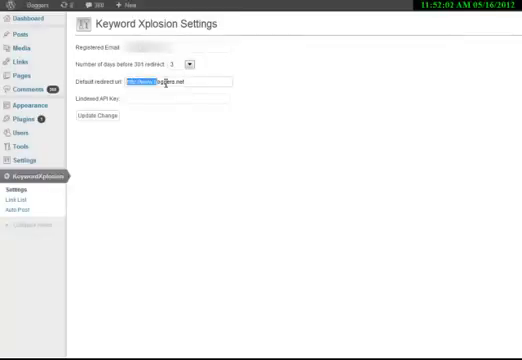